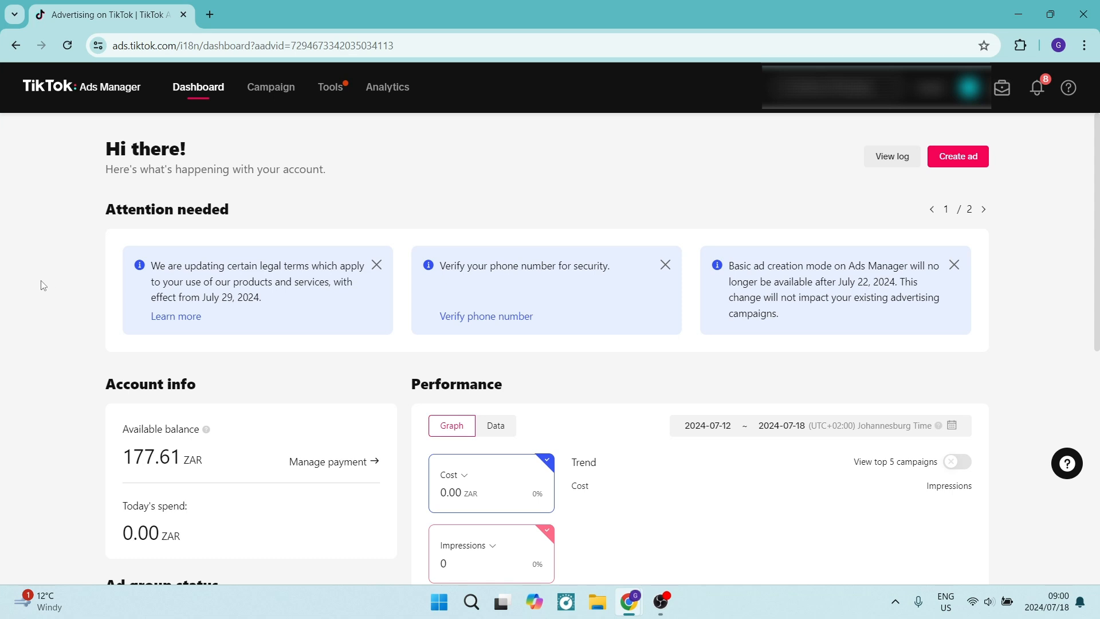
mouse_move(70, 253)
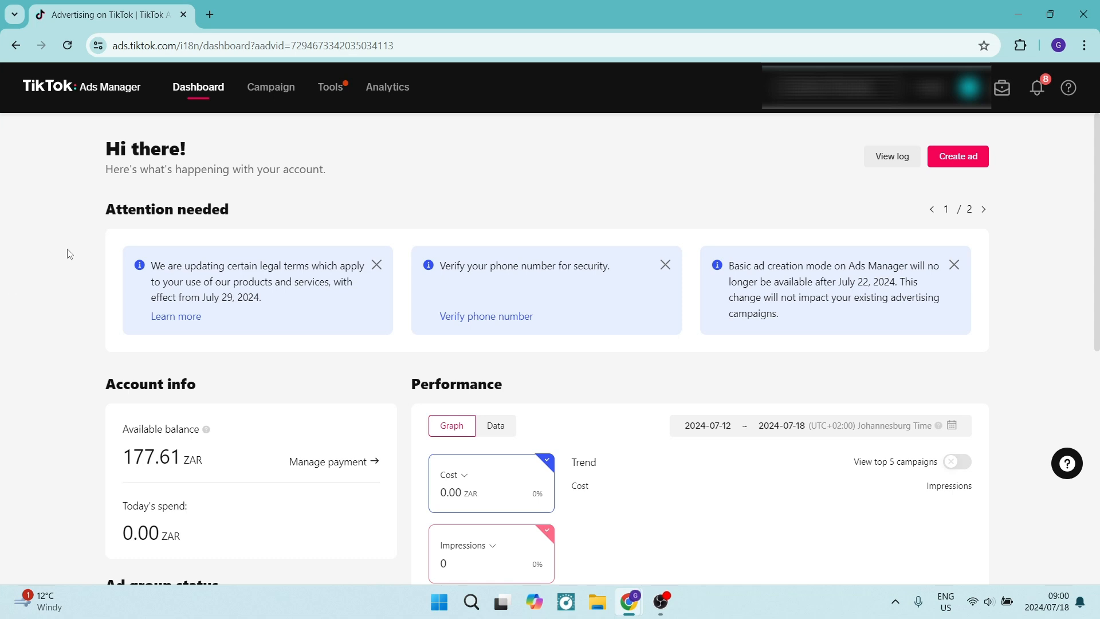
mouse_move(79, 226)
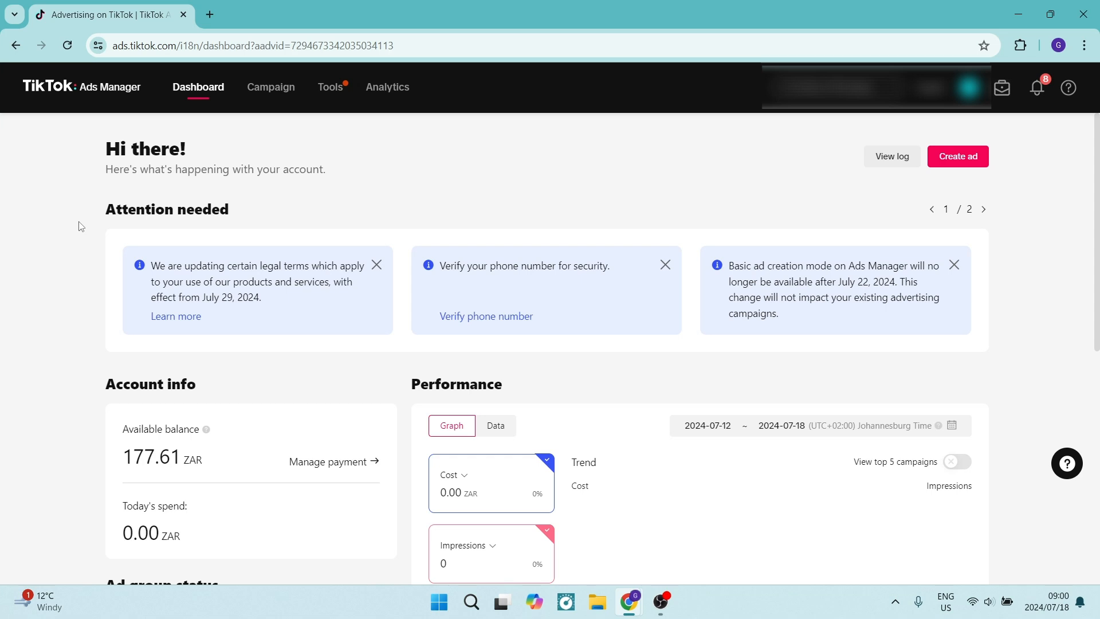
mouse_move(91, 156)
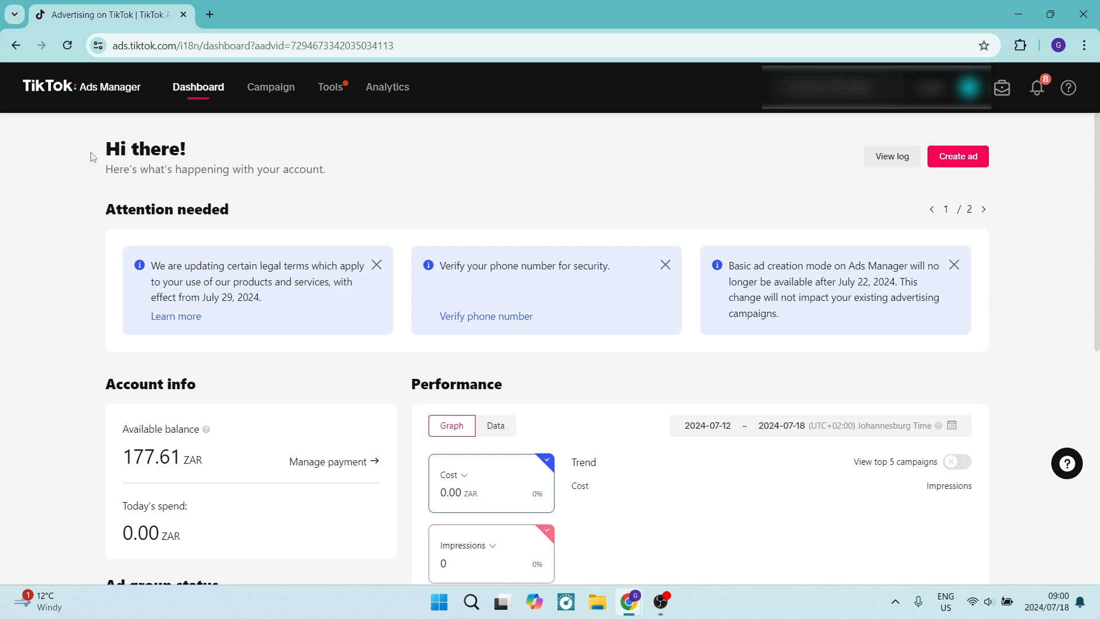
mouse_move(172, 36)
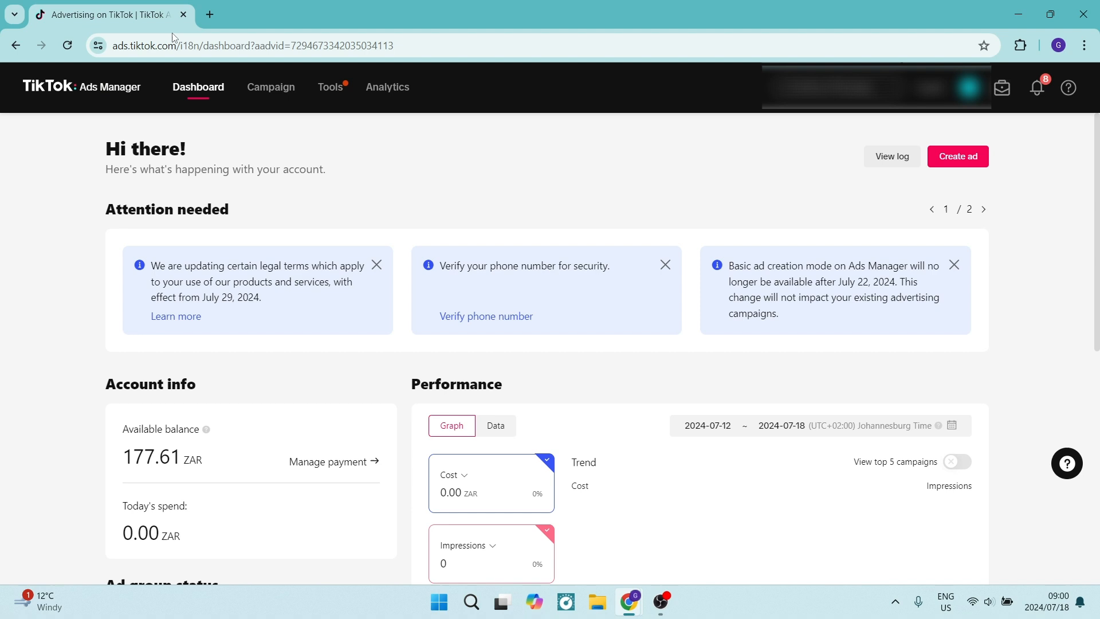
mouse_move(82, 147)
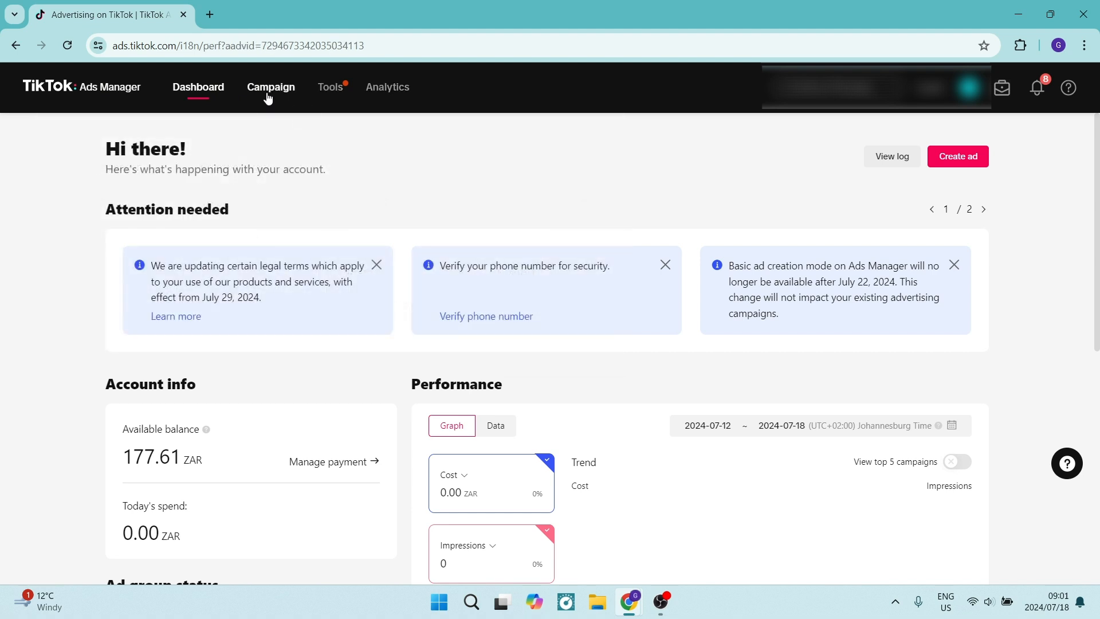
Go to the Campaign tab to list campaigns, including Ads for 1000 Followers.
click(270, 87)
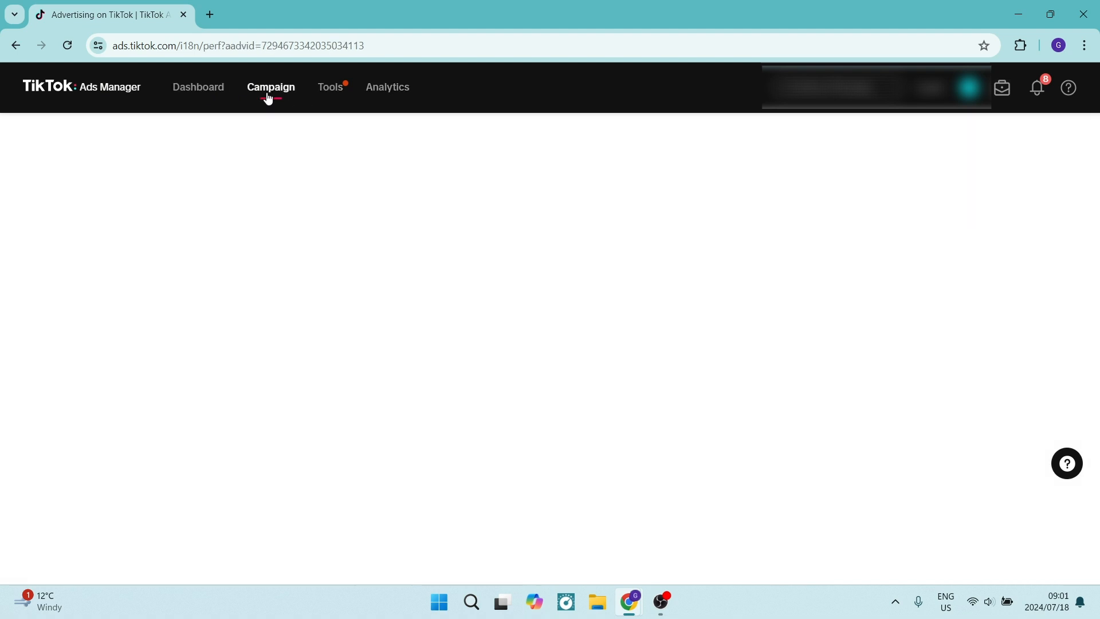
click(270, 87)
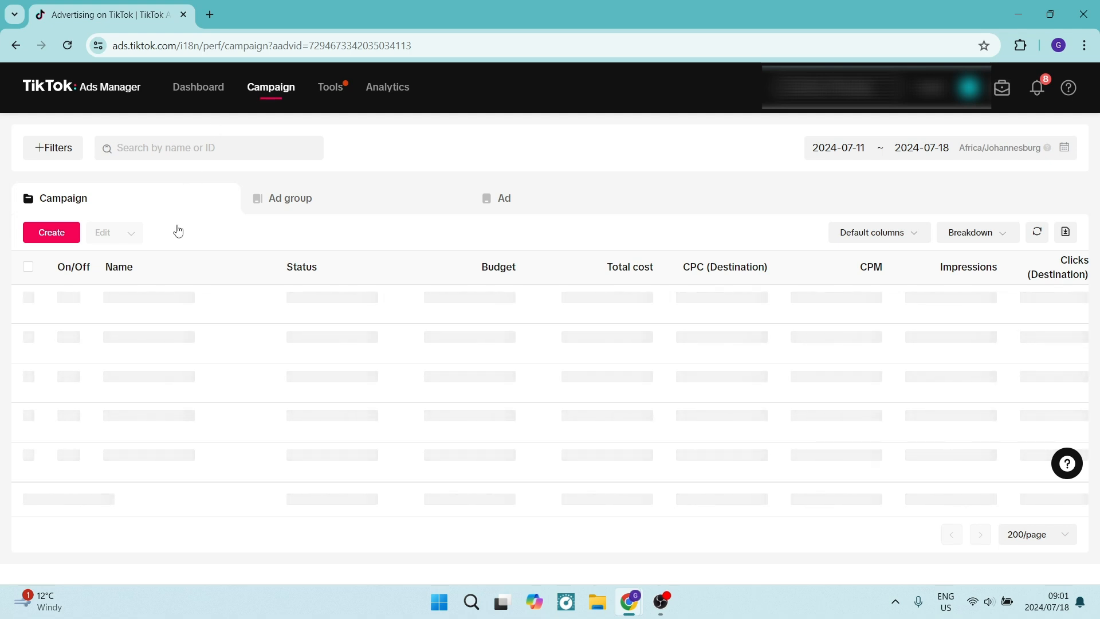
mouse_move(177, 230)
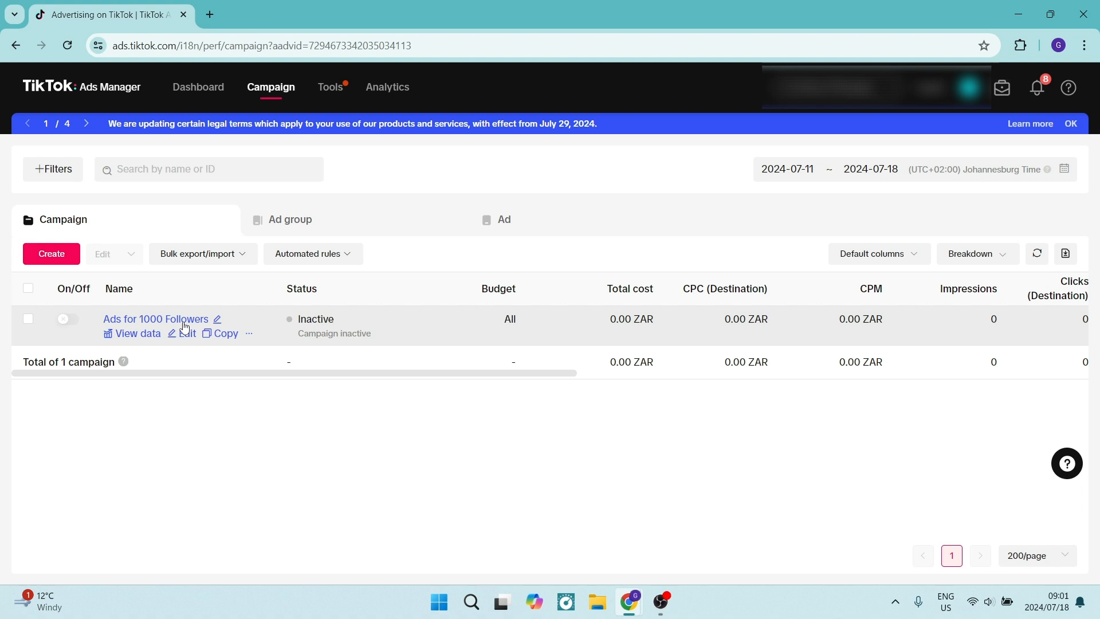
mouse_move(251, 326)
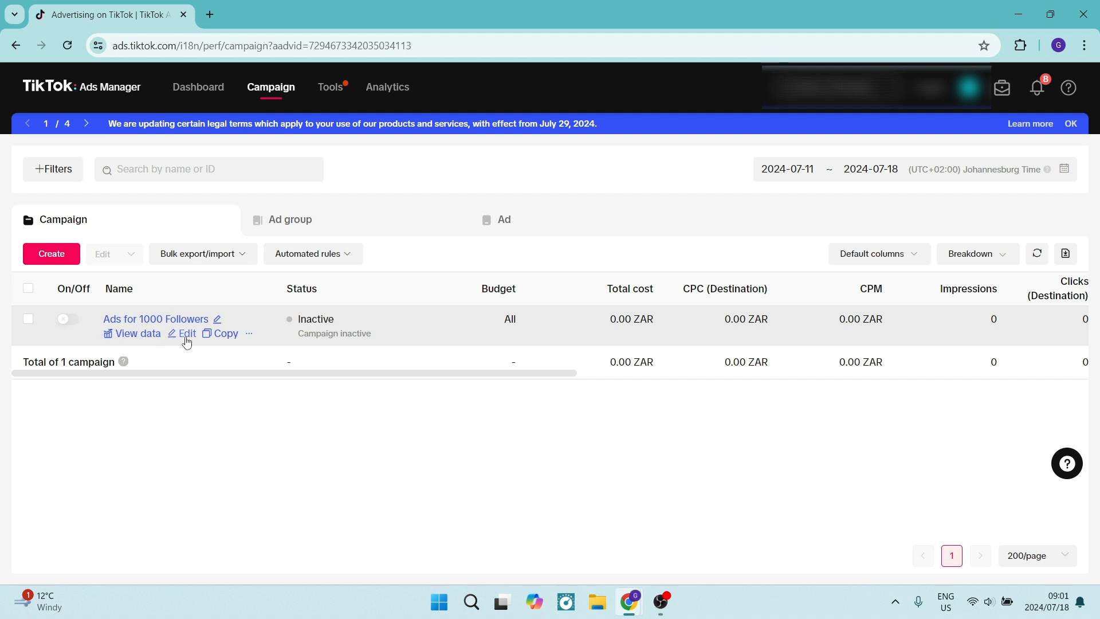
Copy the Ads for 1000 Followers campaign and confirm past the LIVE ad groups warning.
click(224, 333)
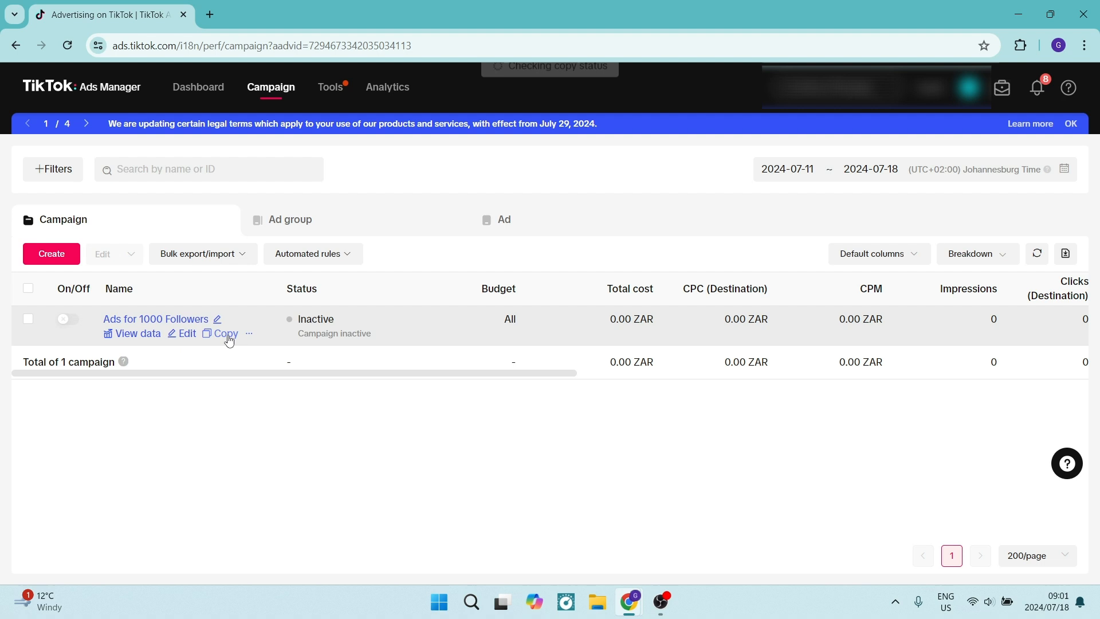
click(225, 333)
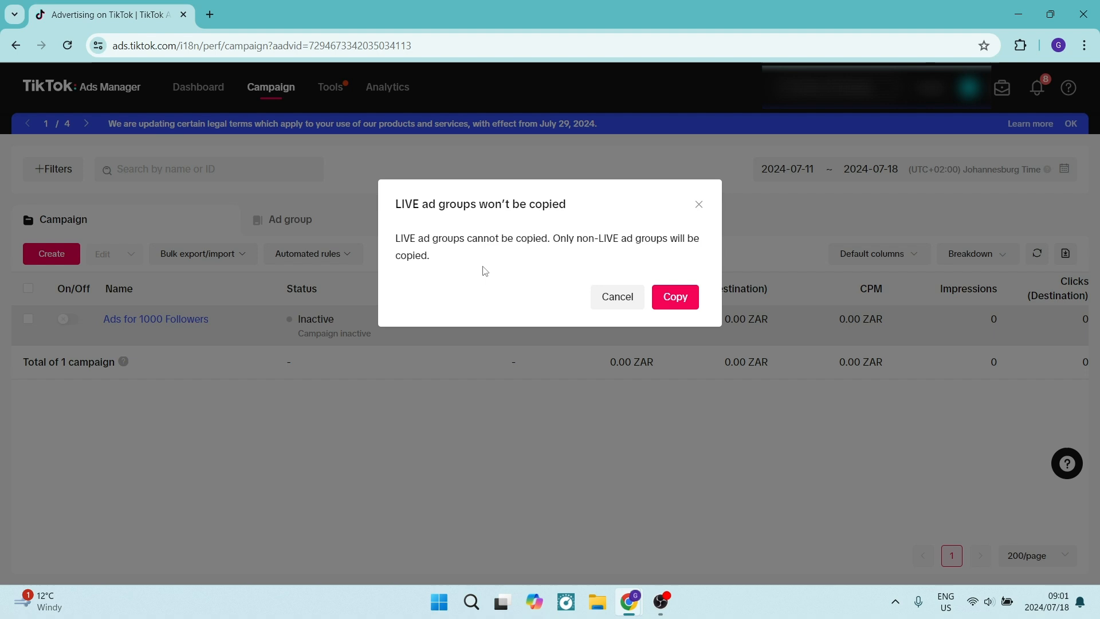
click(674, 297)
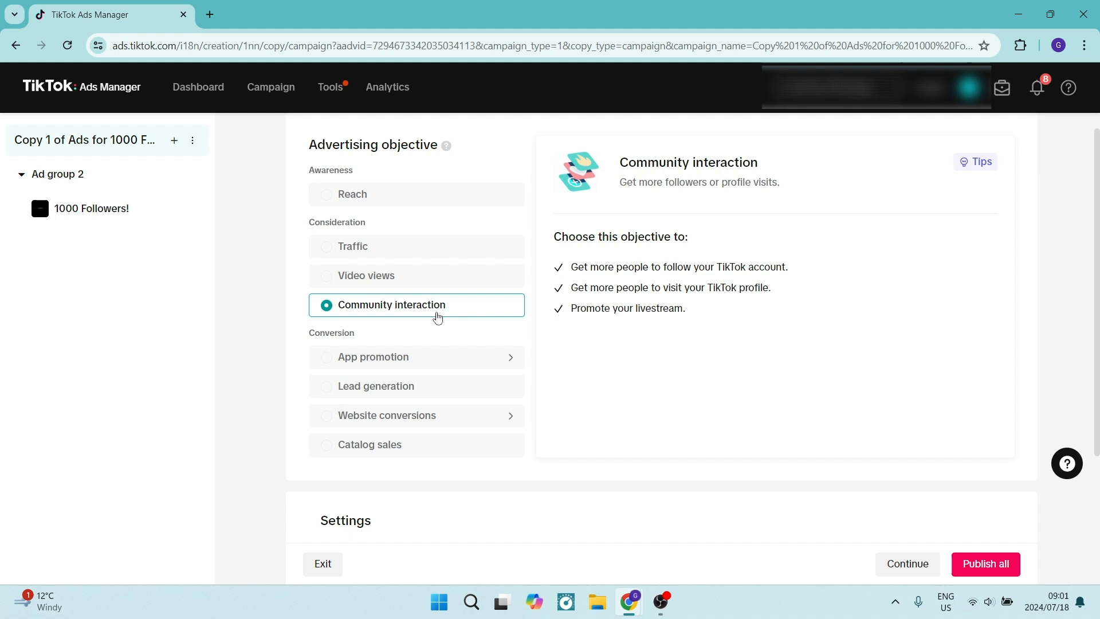
Review the copied campaign's objective and settings, then continue to the ad group.
scroll(down, 3)
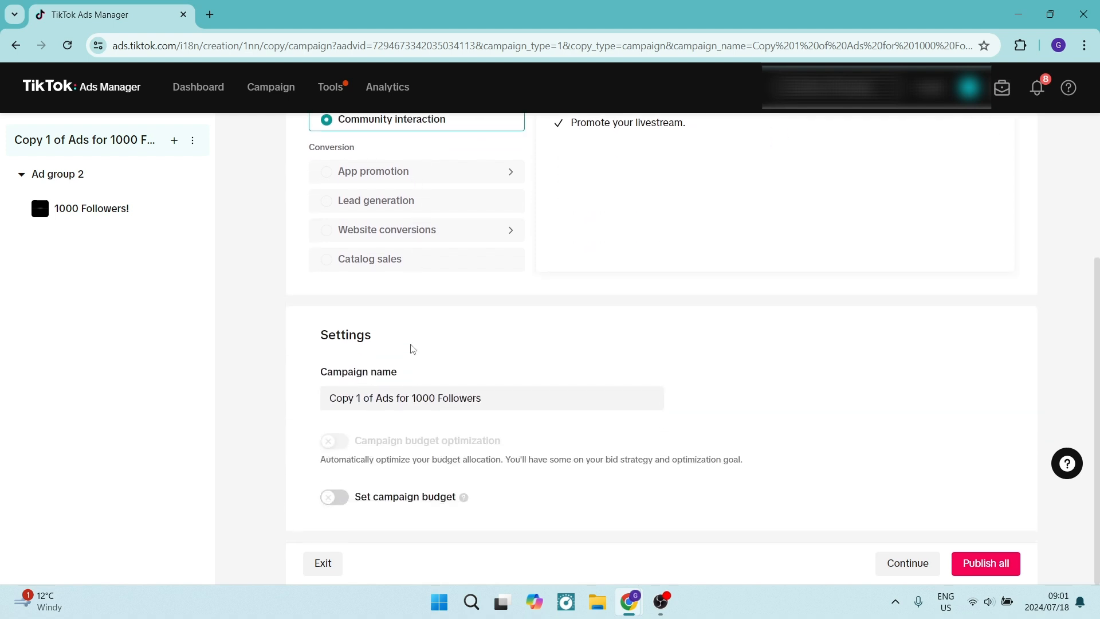
mouse_move(504, 482)
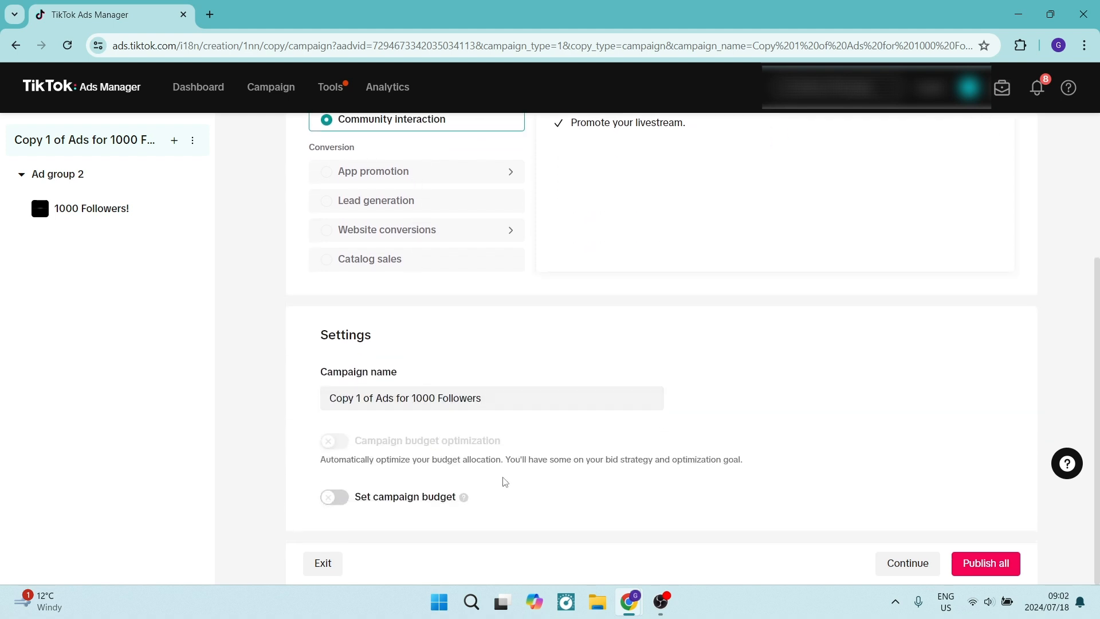
click(905, 562)
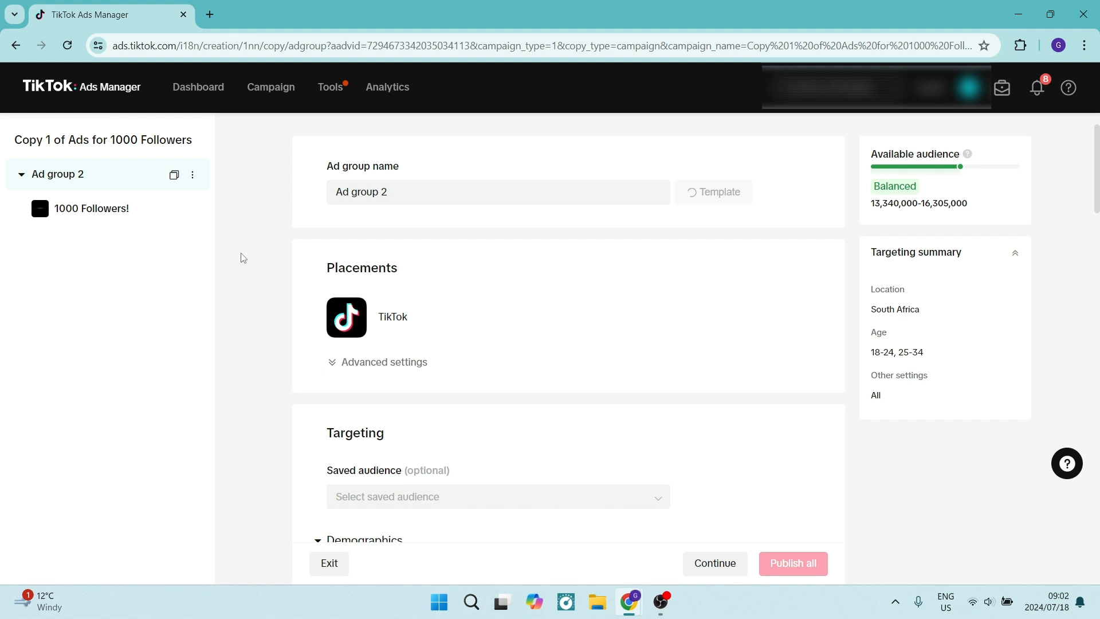
Scroll Ad group 2's placement and targeting: South Africa, ages 18-24 and 25-34, all genders.
scroll(down, 3)
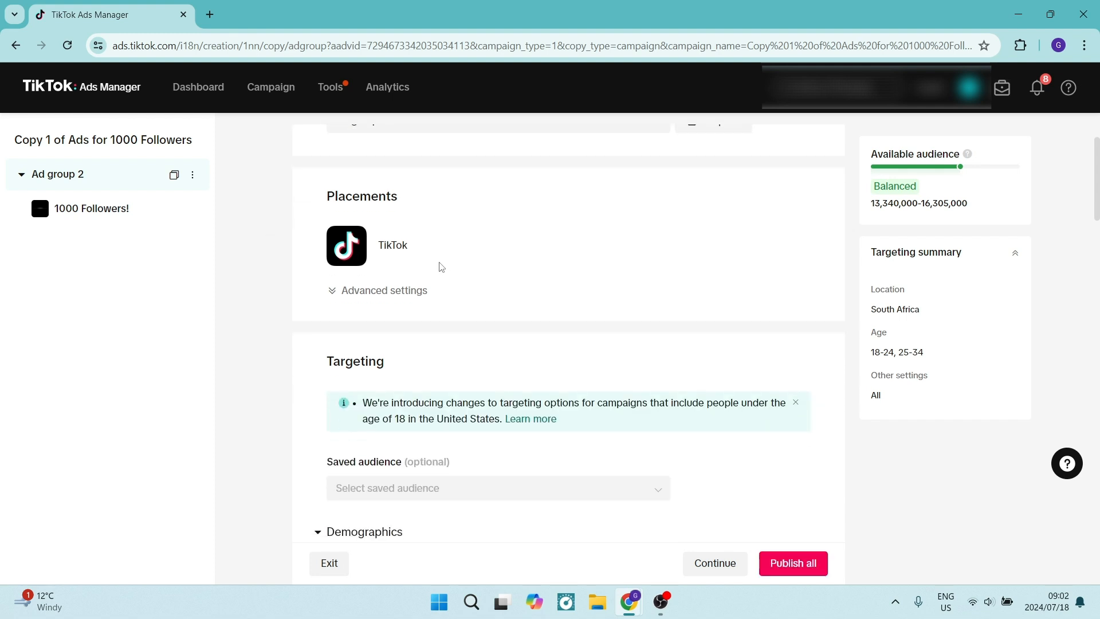
scroll(down, 3)
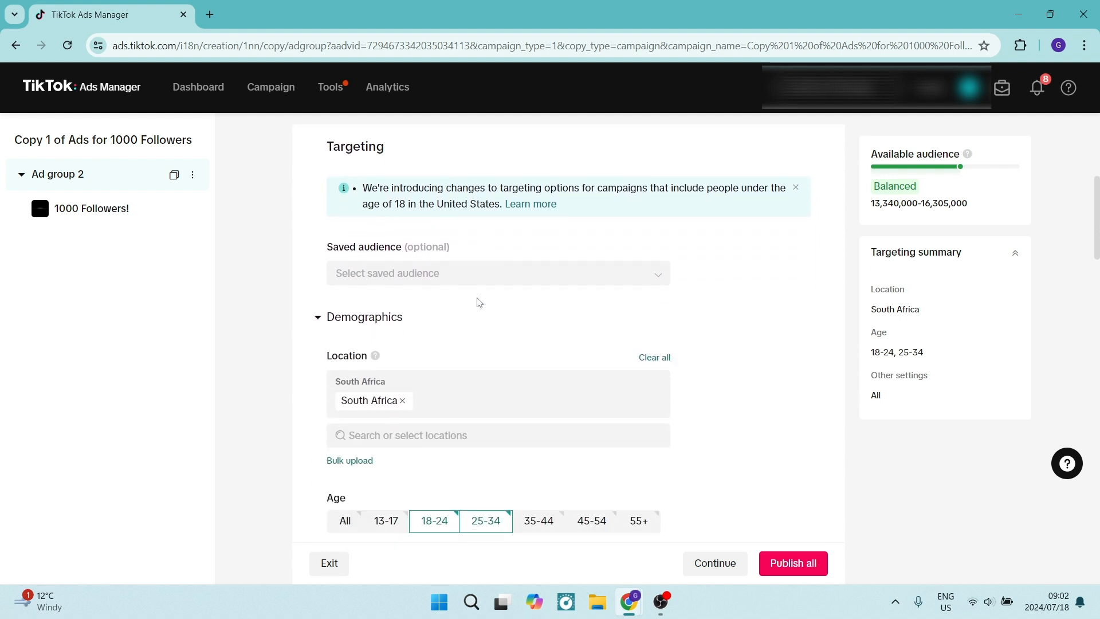
scroll(down, 3)
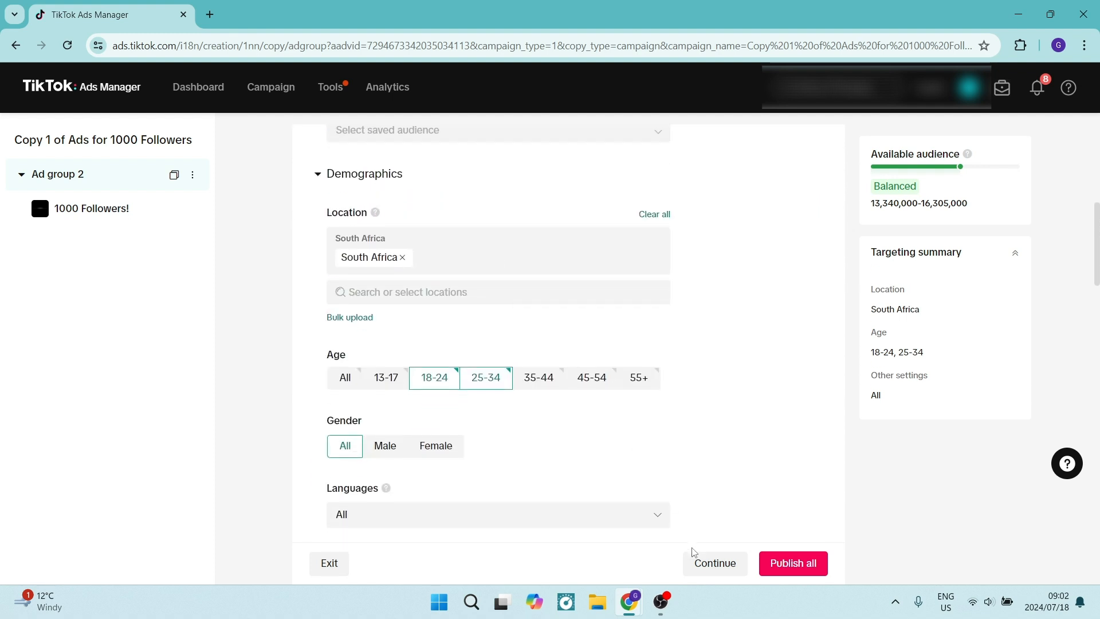
Review the '1000 Followers!' ad's identity, creative, text and tracking down to Publish all.
click(715, 563)
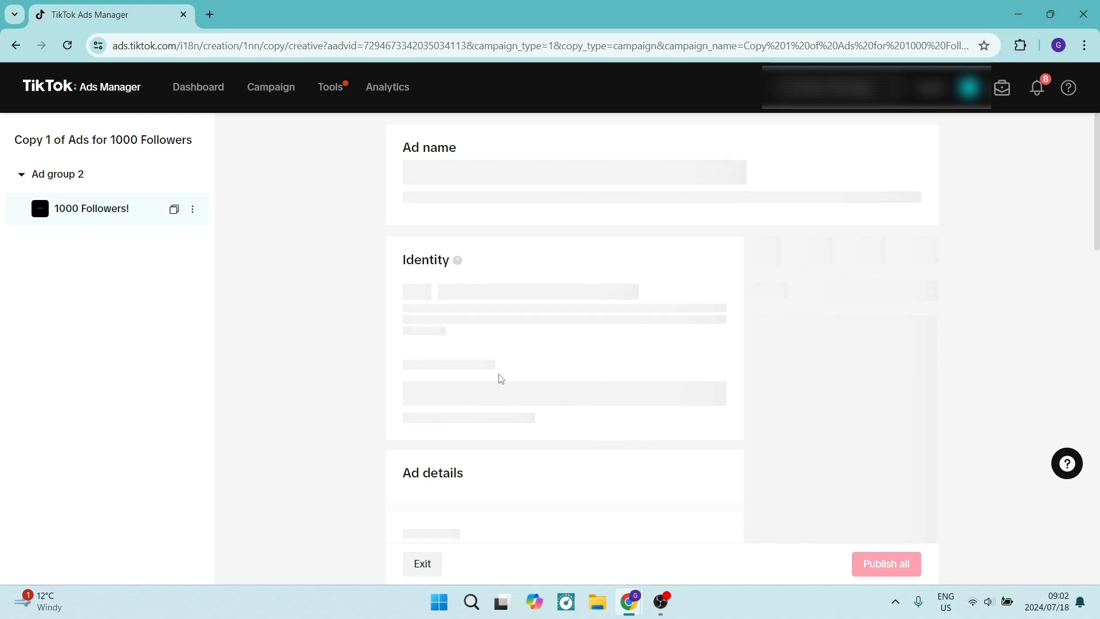
mouse_move(286, 337)
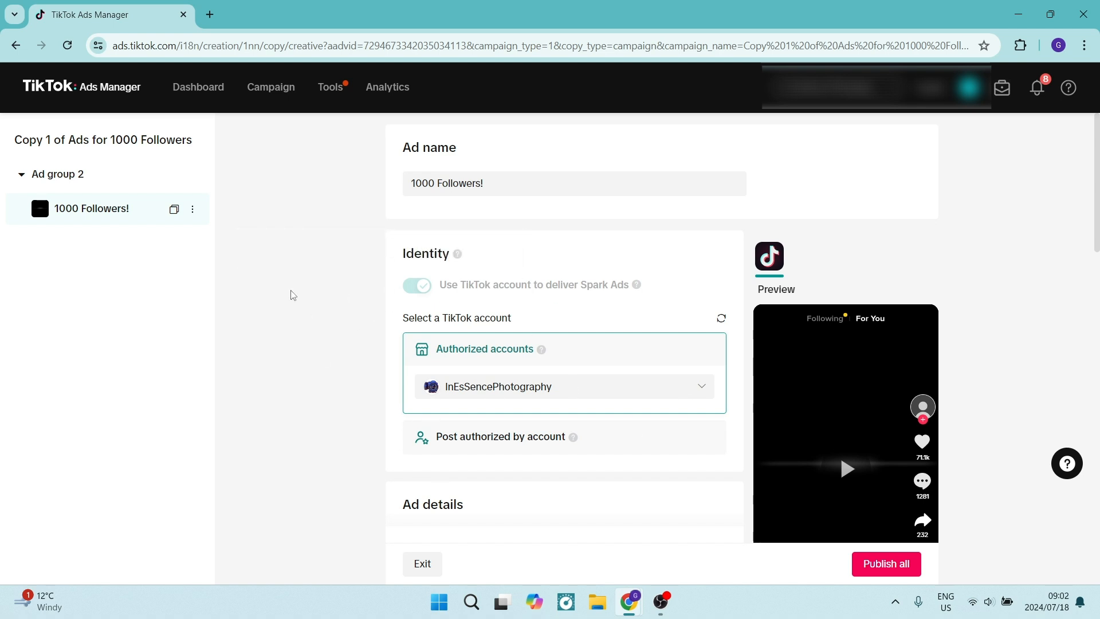
scroll(down, 3)
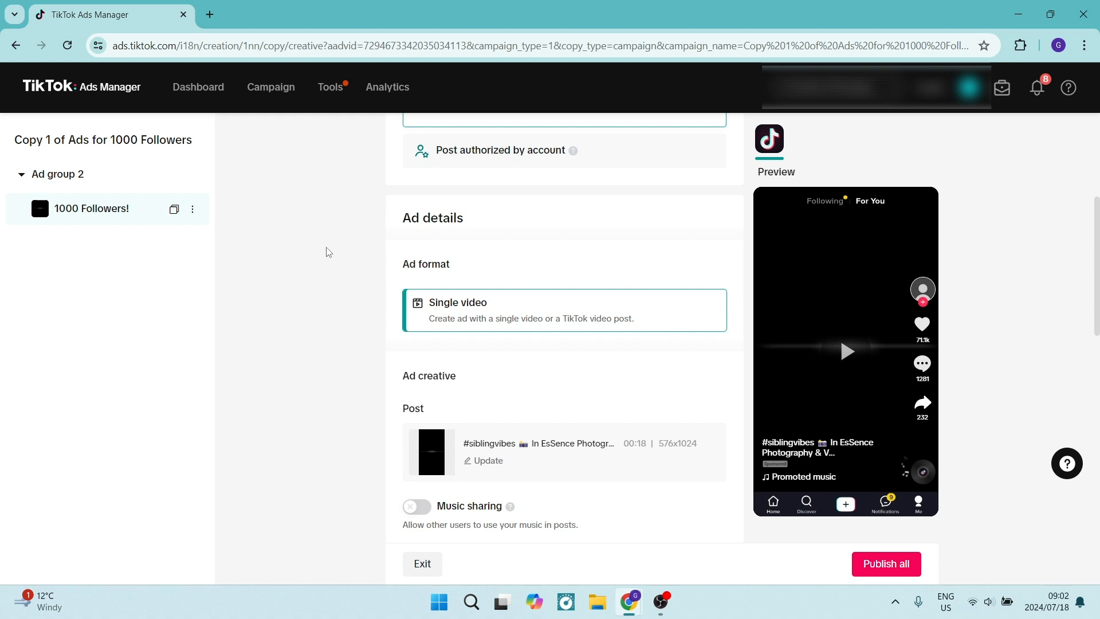
scroll(down, 3)
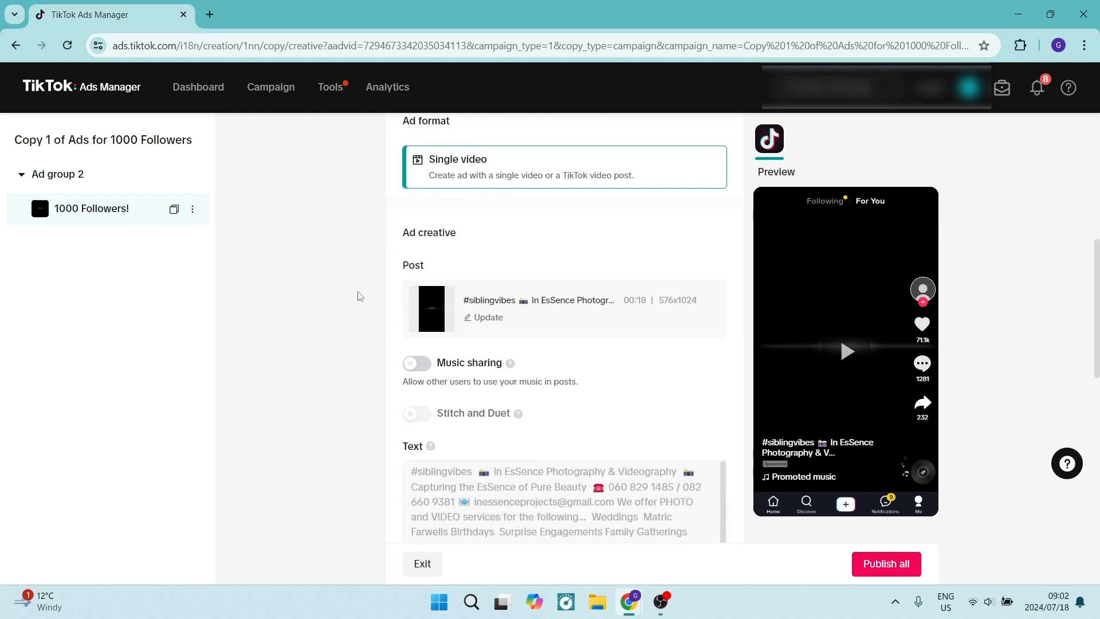
mouse_move(332, 306)
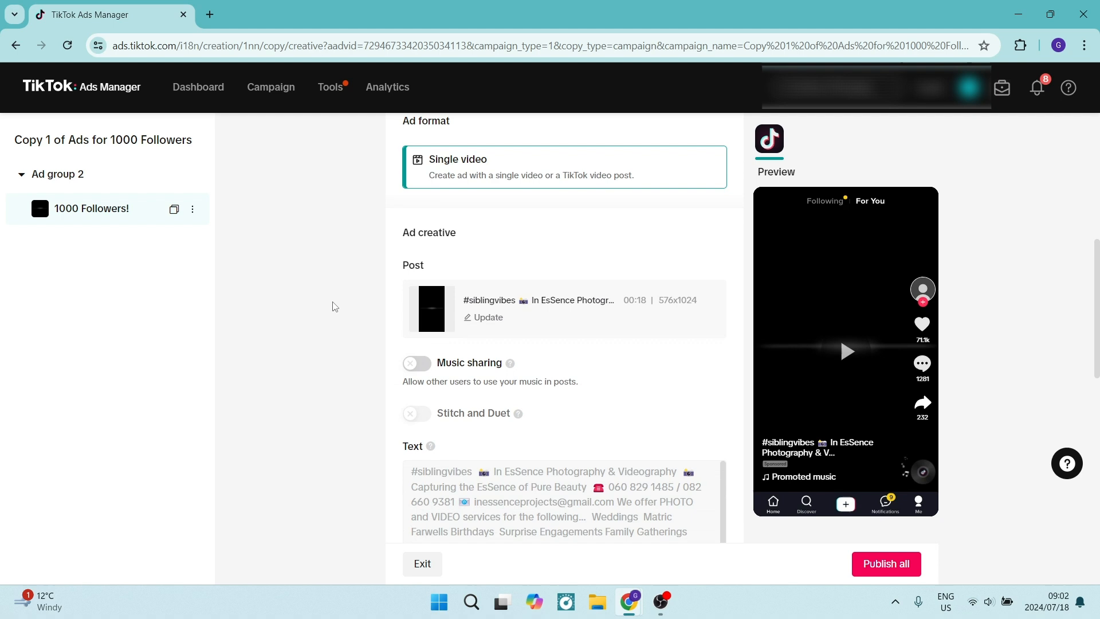
mouse_move(303, 300)
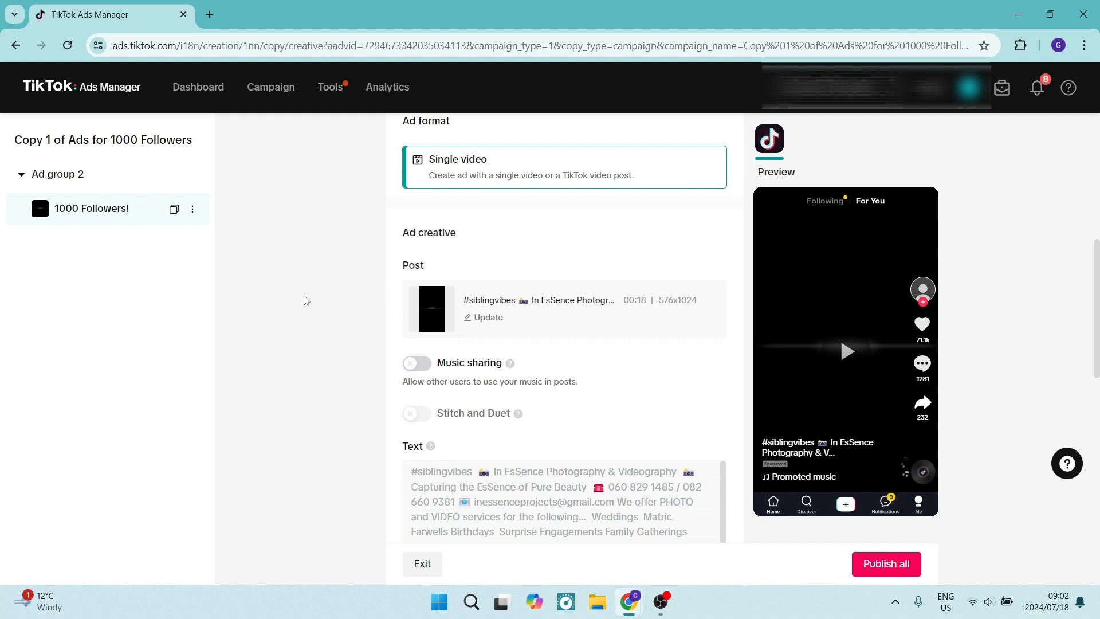
scroll(down, 3)
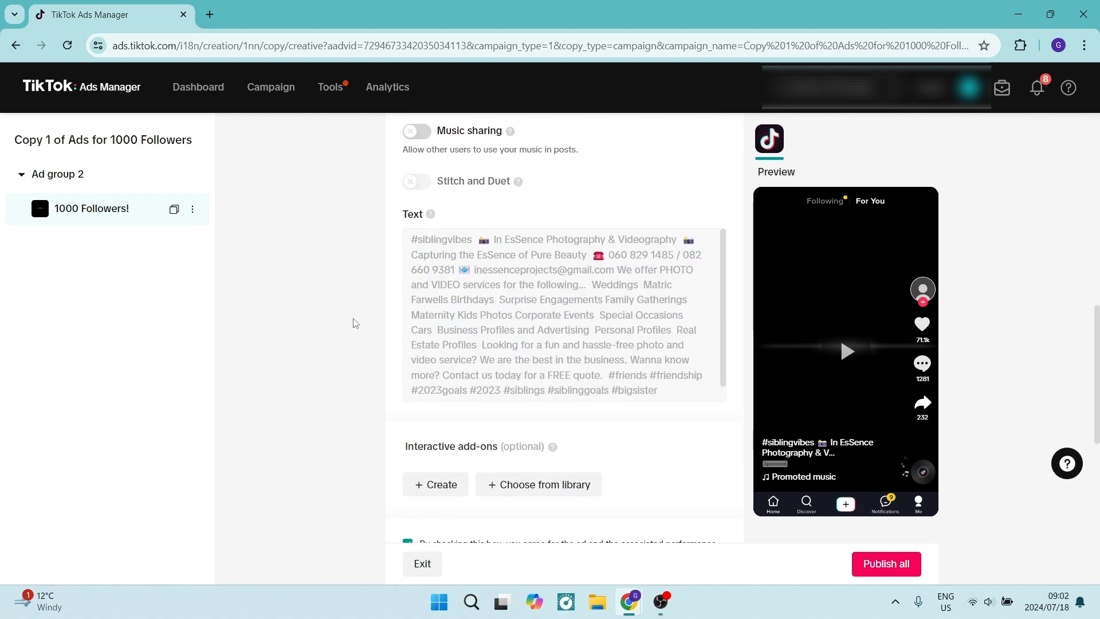
scroll(down, 3)
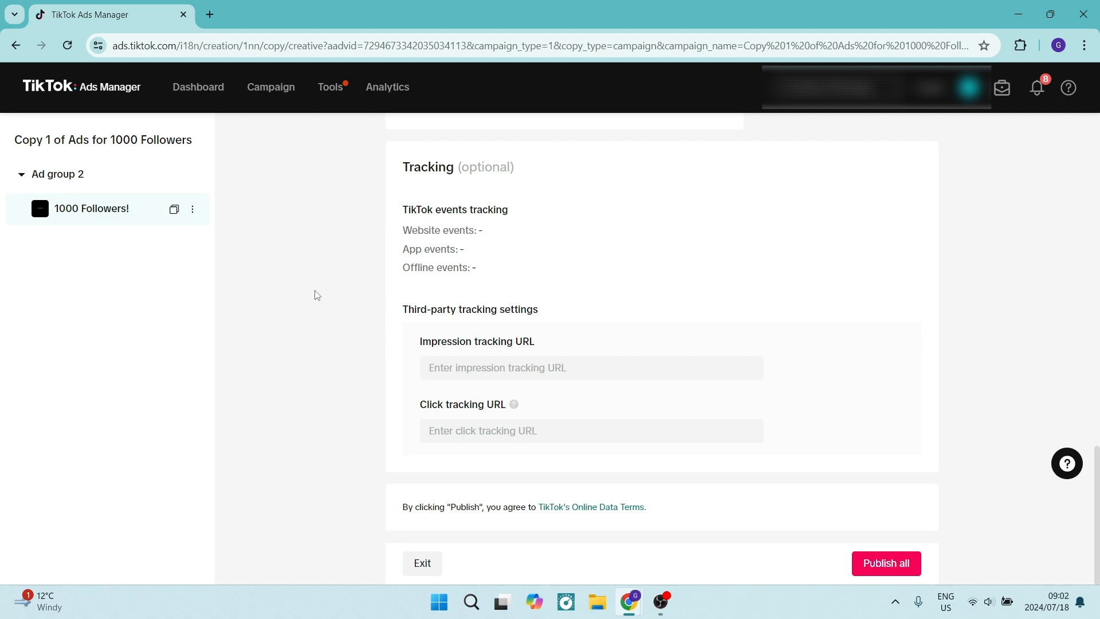
mouse_move(318, 272)
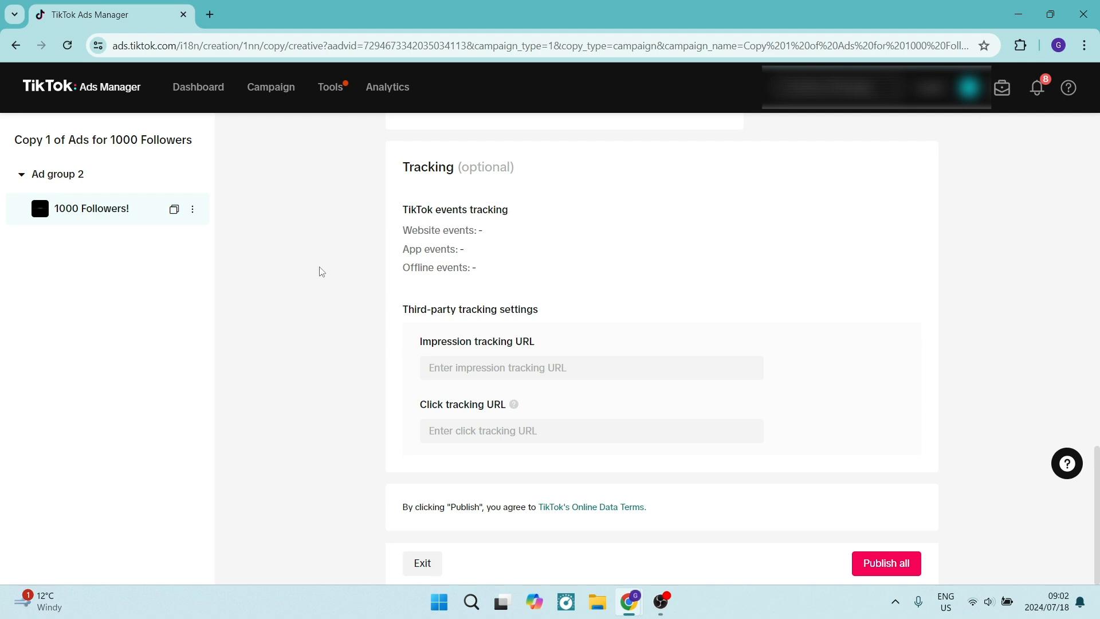